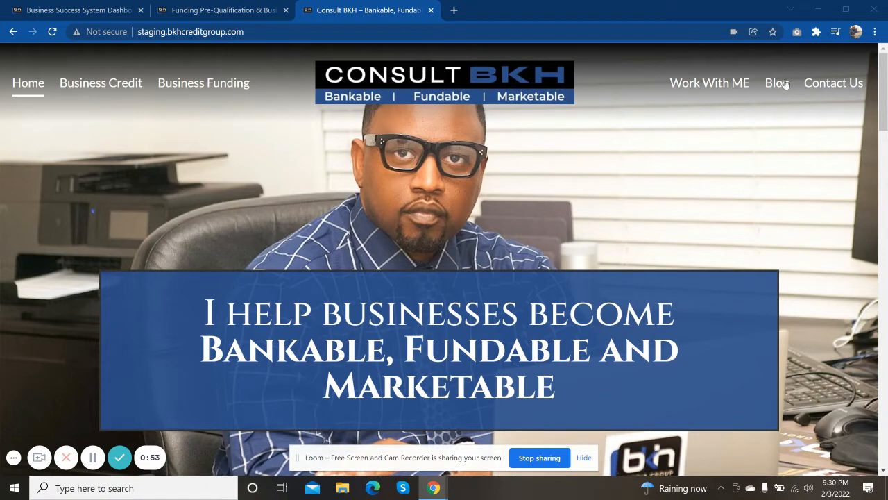
Switch from the Consult BKH homepage to the Business Success System dashboard.
{"action": "left_click", "coordinate": [76, 10]}
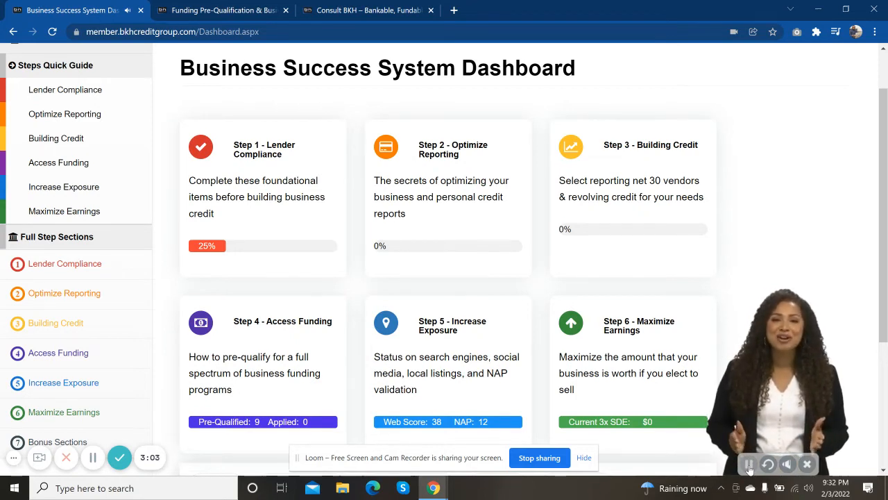
Pause the virtual coach's welcome video on the dashboard.
{"action": "left_click", "coordinate": [748, 464]}
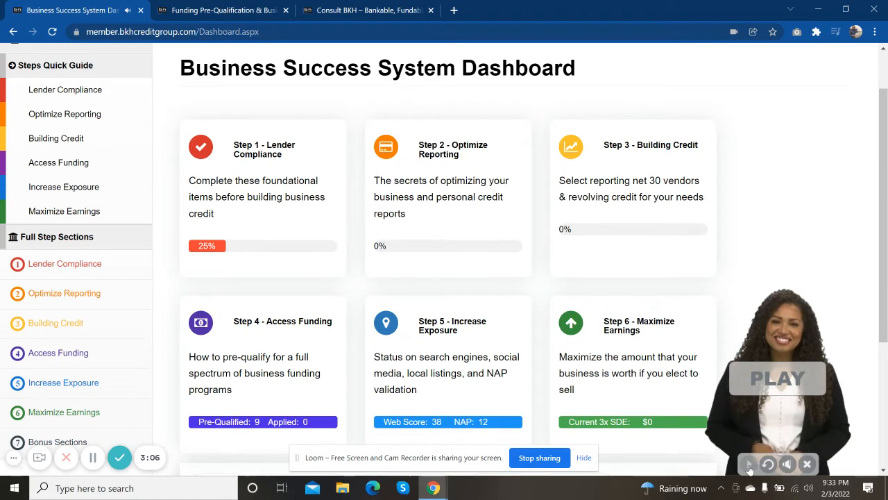